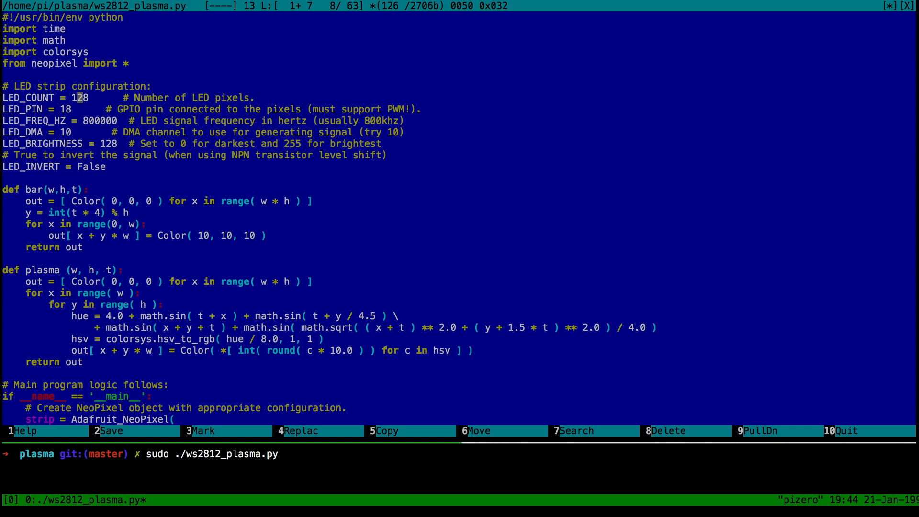
Step: Save ws2812_plasma.py with LED_COUNT 128, then review the LED_BRIGHTNESS and plasma loop lines
click(109, 430)
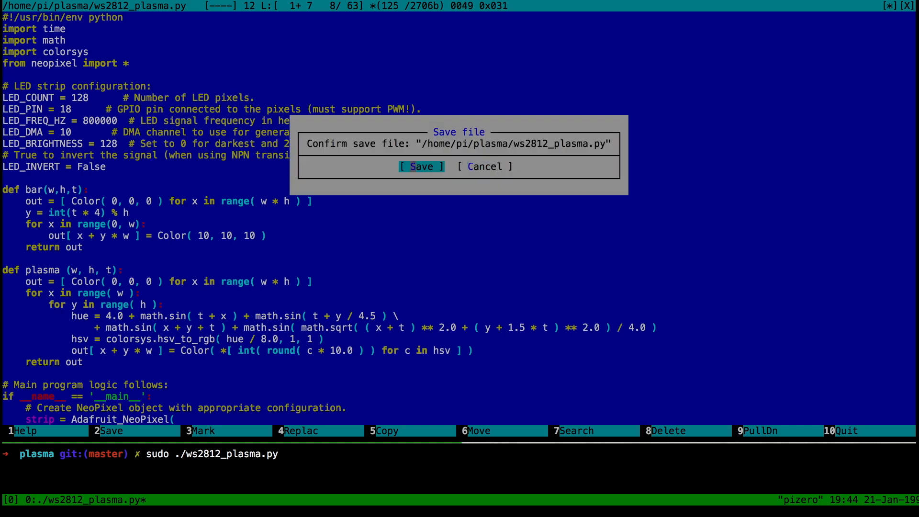
click(420, 166)
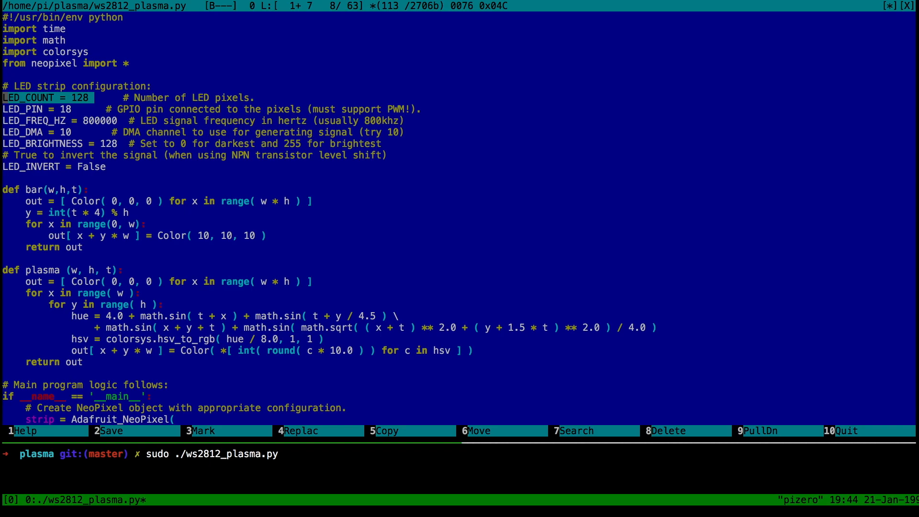
key(Down)
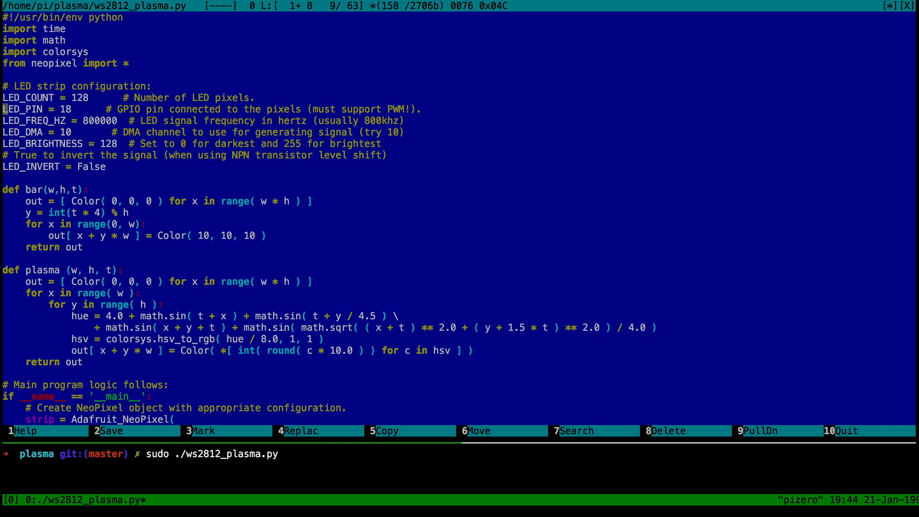
key(Down)
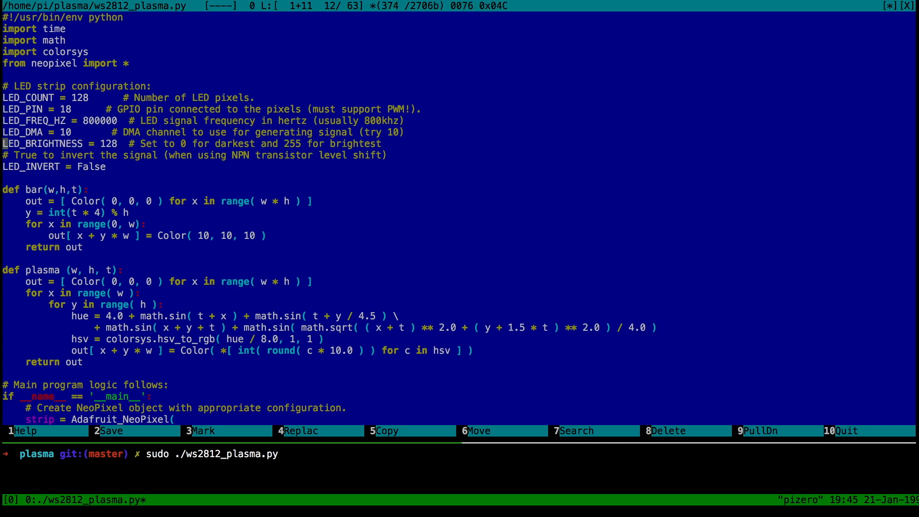
key(Down)
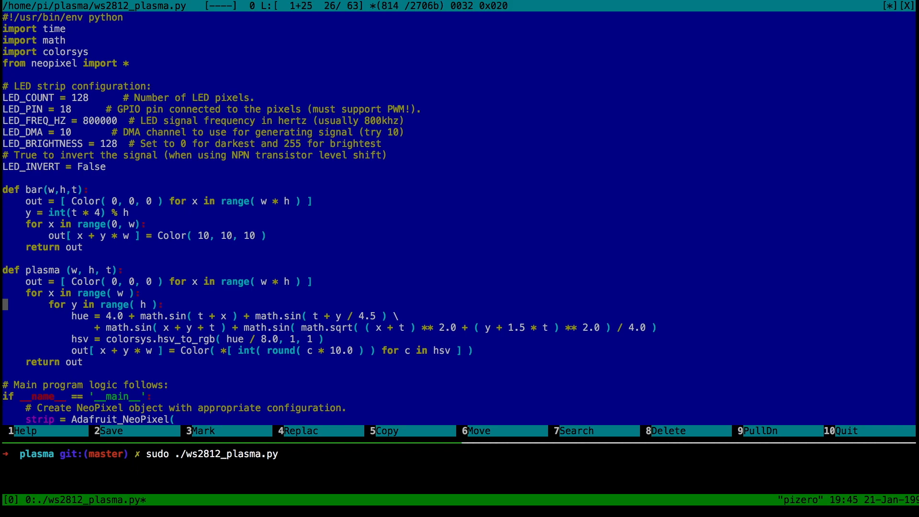
key(Up)
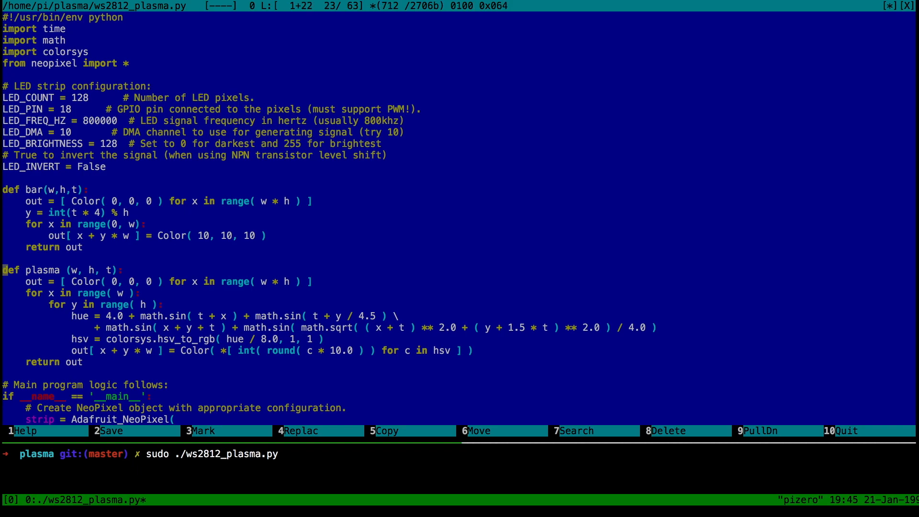
key(Up)
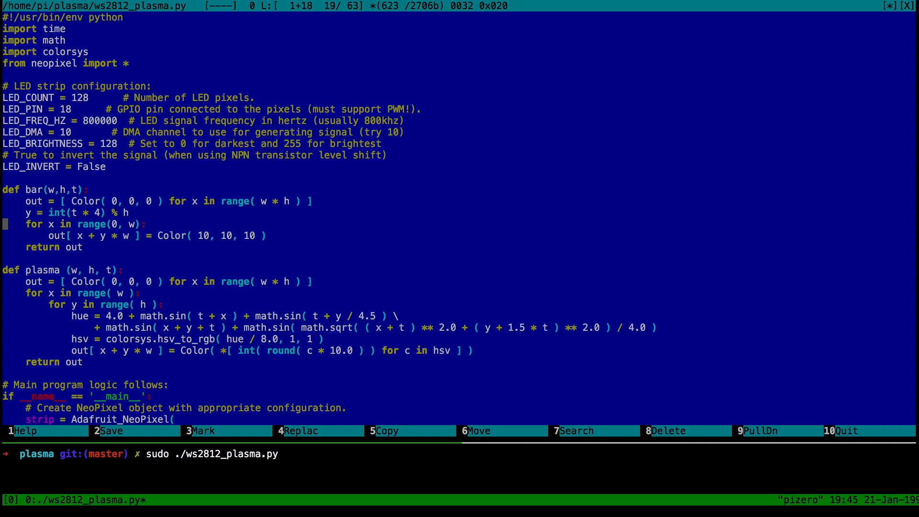
key(Up)
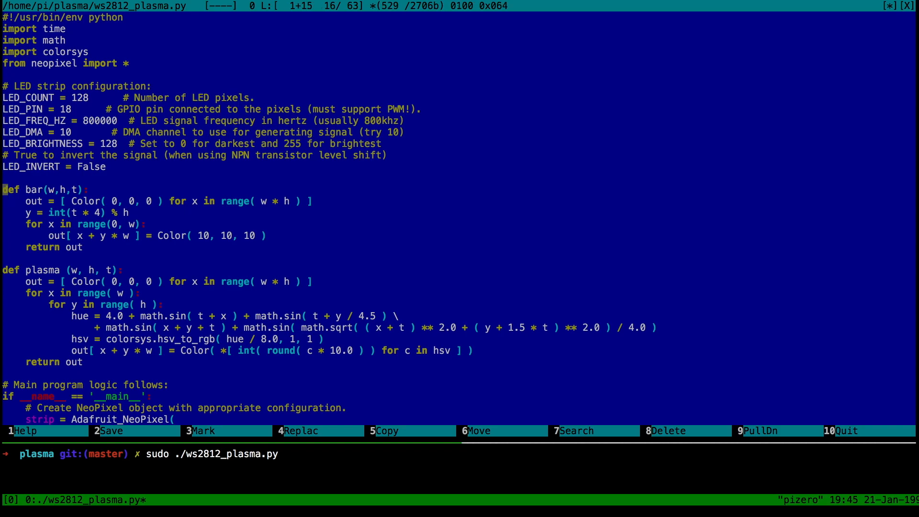
key(Down)
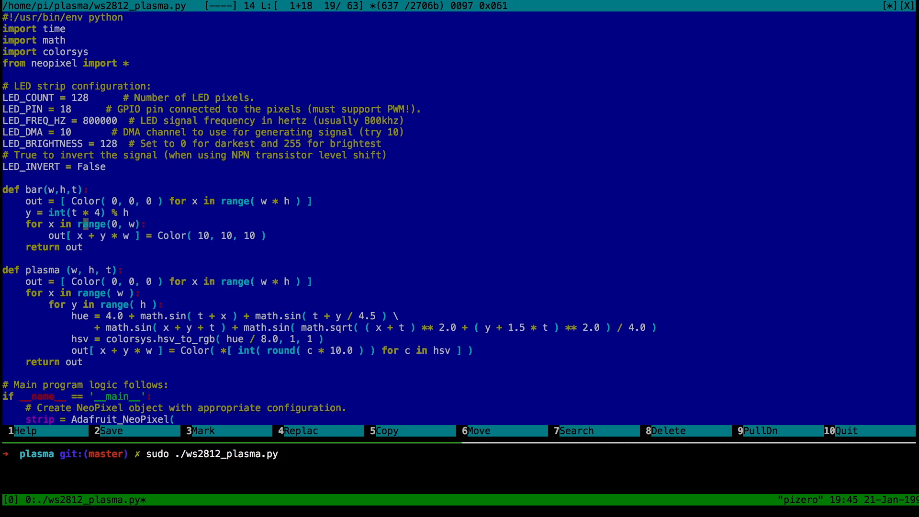
key(Down)
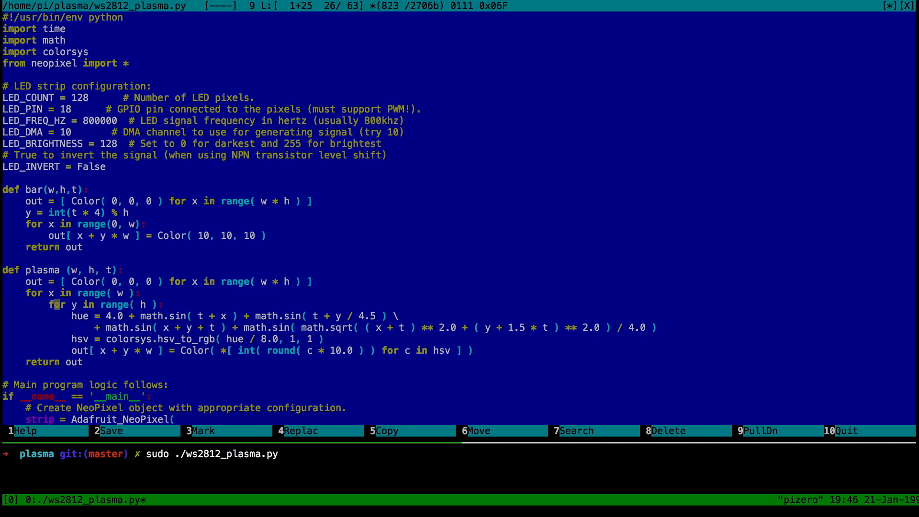
Step: Uncomment pic = bar( 8, 16, t ) after the plasma call in the main loop
scroll(down, 3)
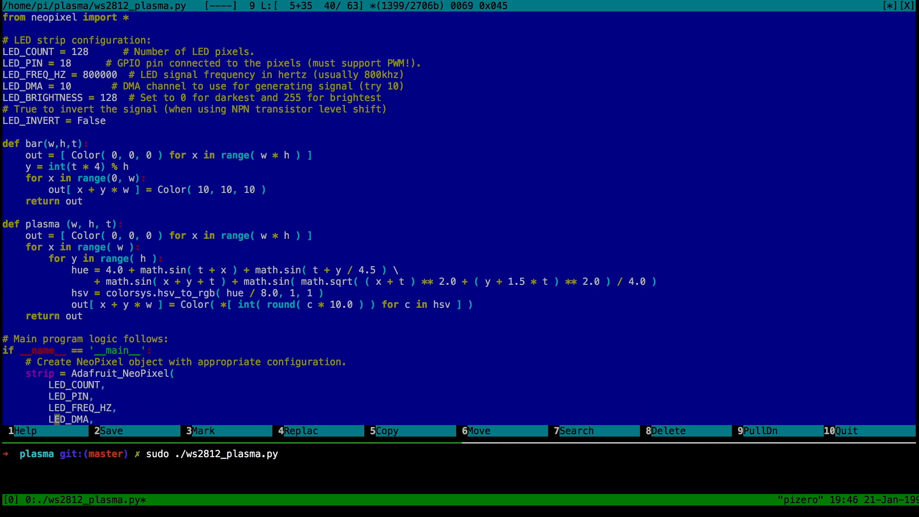
scroll(down, 3)
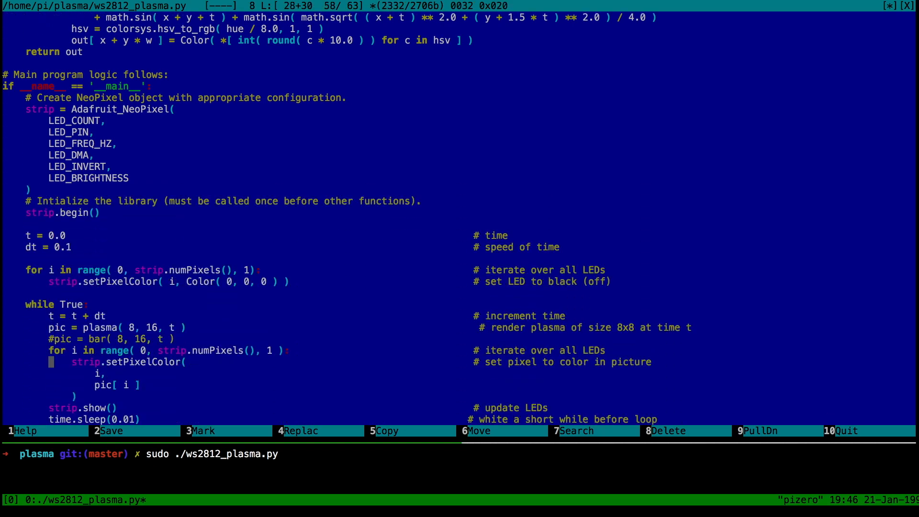
key(Up)
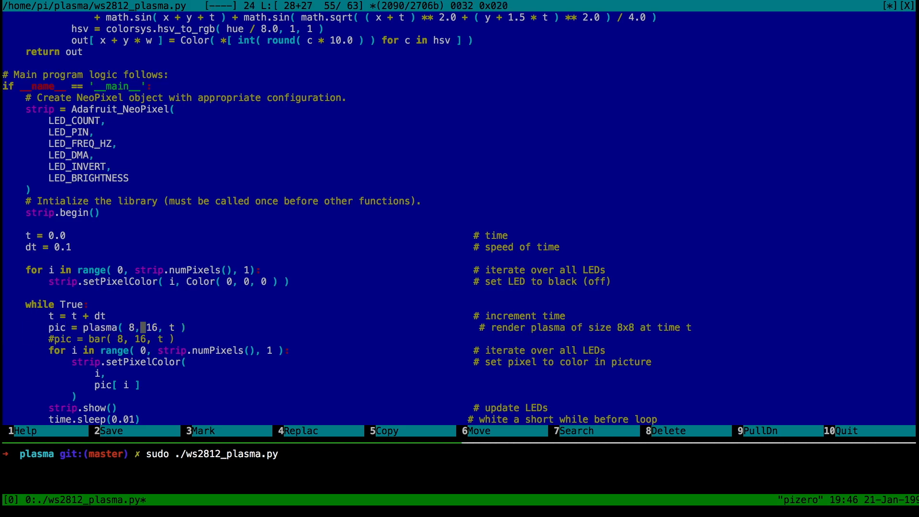
key(Right)
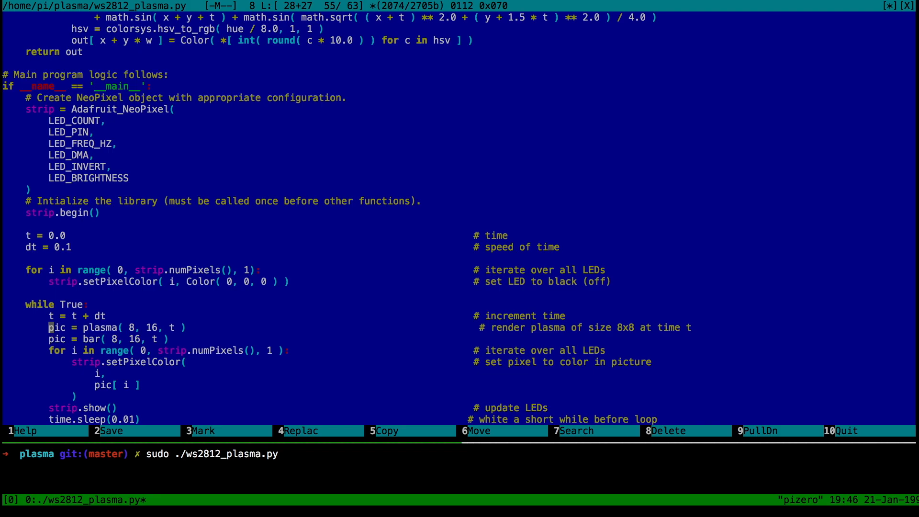
Step: Comment out pic = bar( 8, 16, t ), leaving the plasma render line active
text(#)
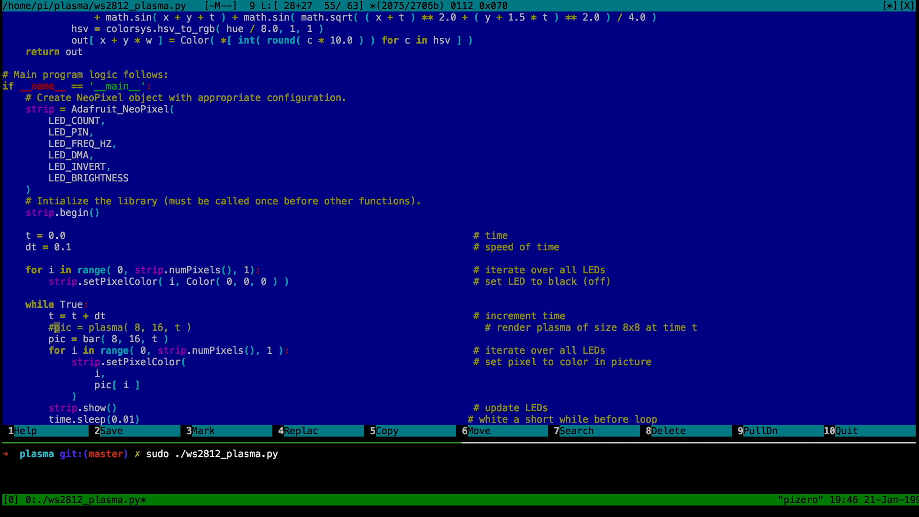
key(Down)
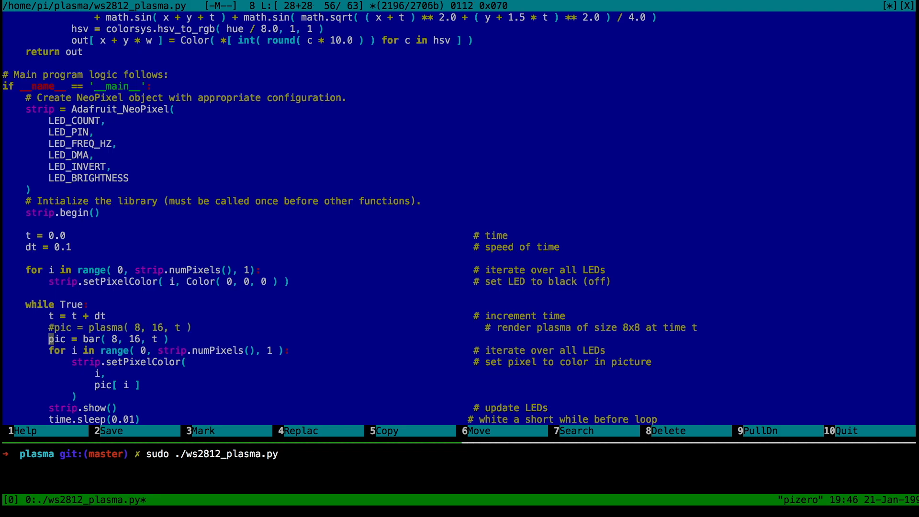
key(Down)
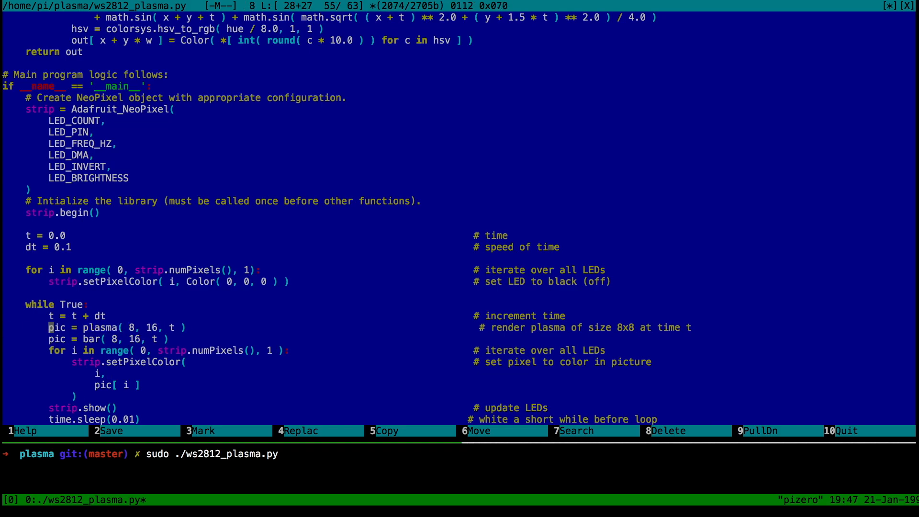
text(#)
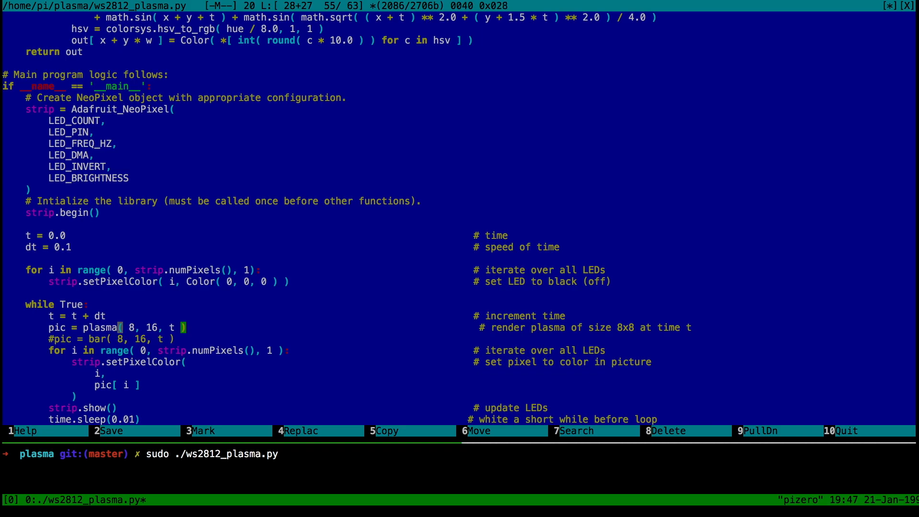
key(Left)
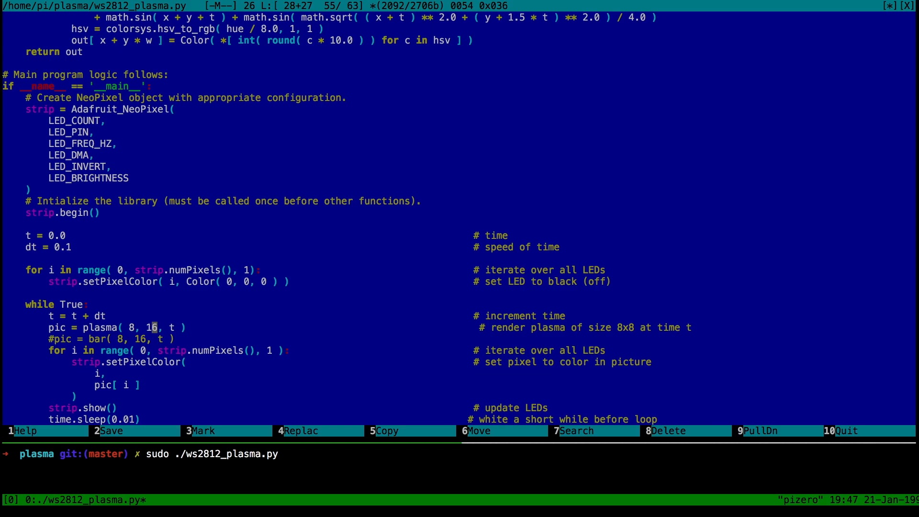
key(Left)
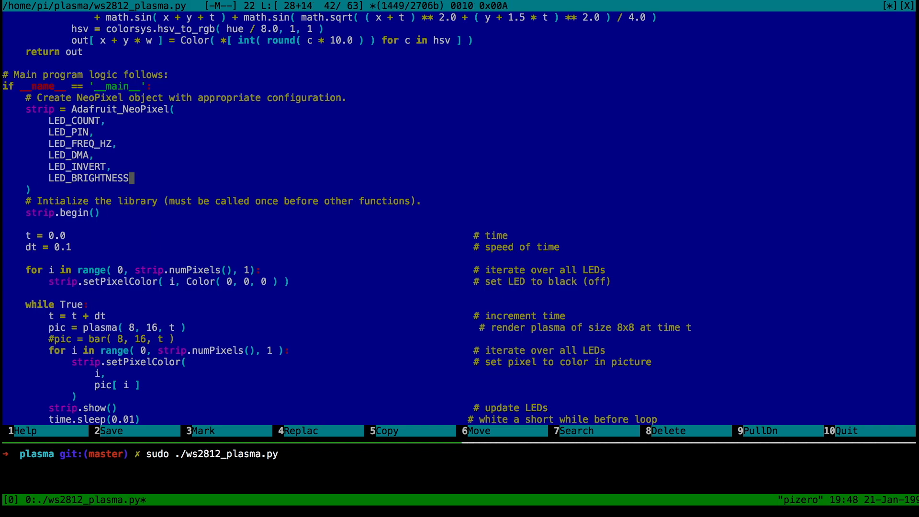
scroll(up, 3)
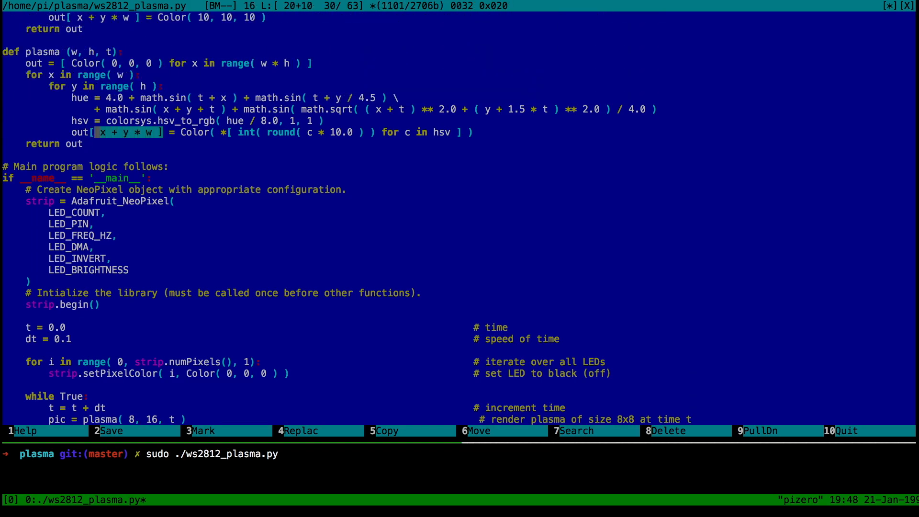
key(Home)
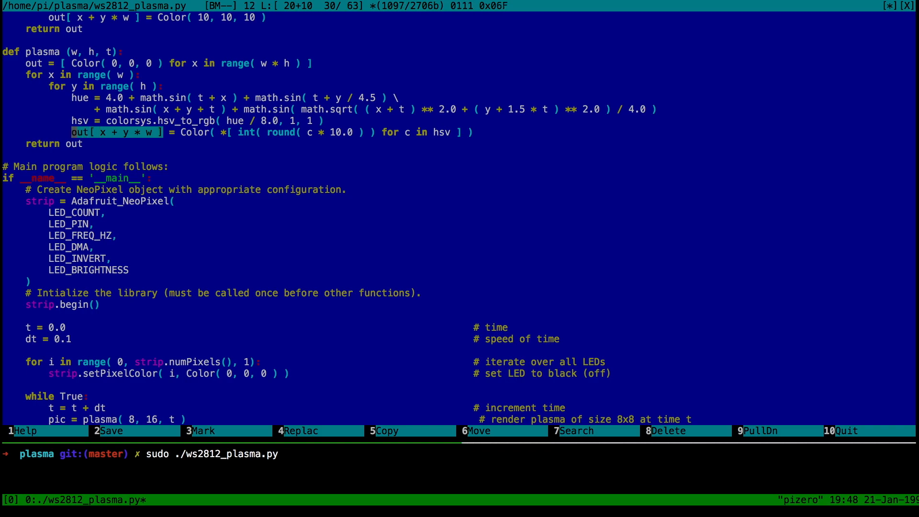